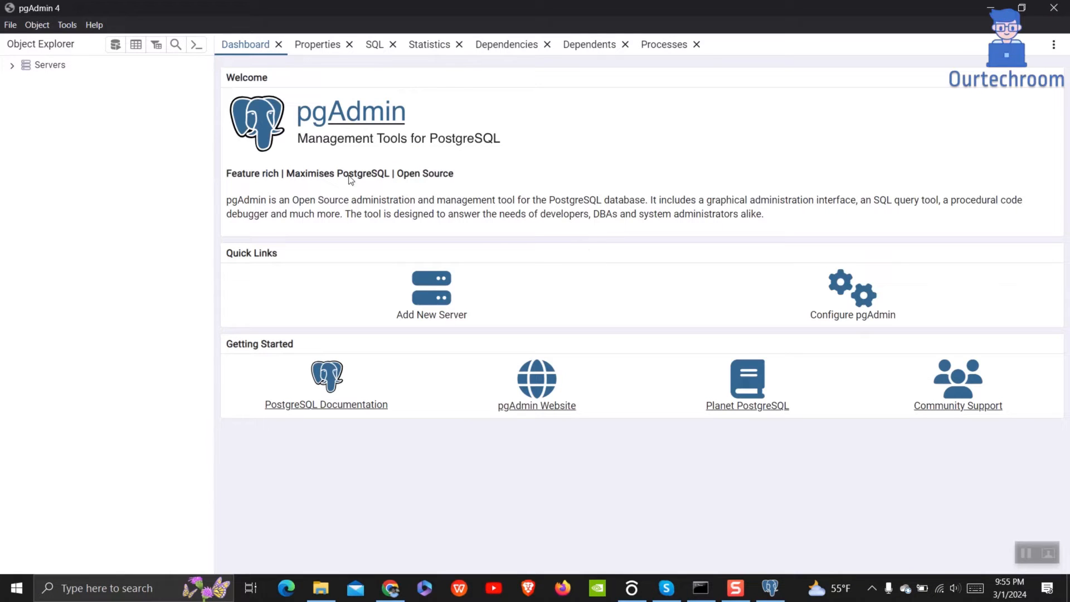
Connect to the PostgreSQL 16 server with its password and right-click the Student schema.
left_click(11, 64)
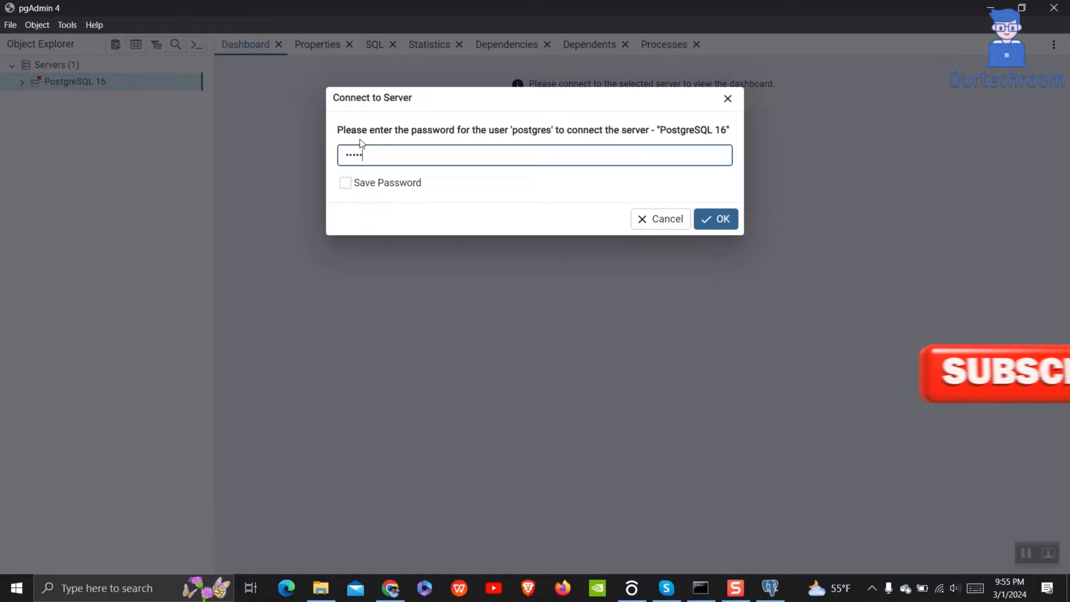
left_click(714, 219)
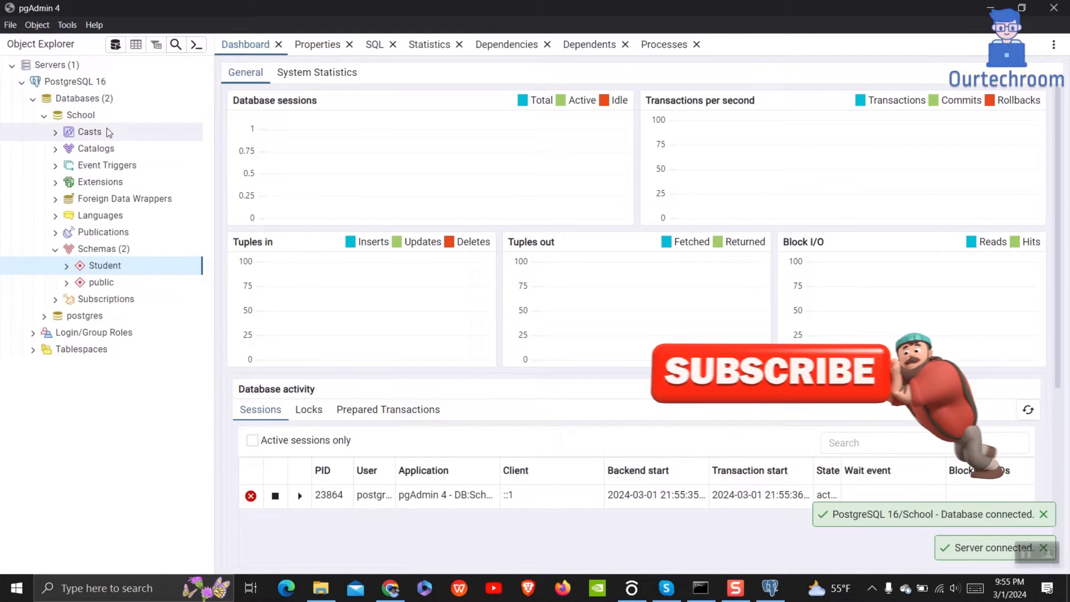
right_click(104, 265)
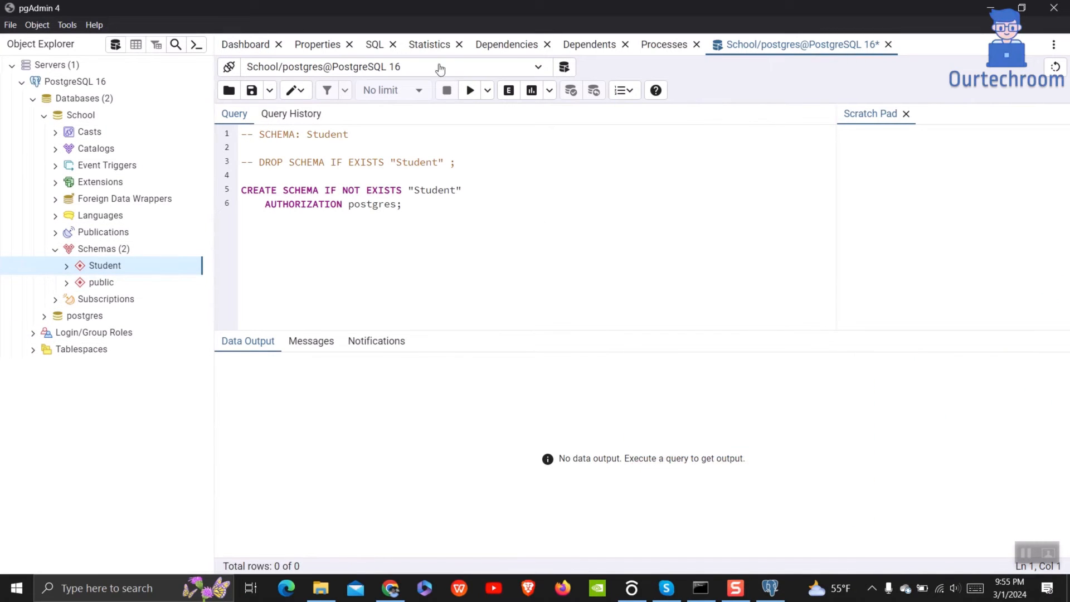
Open File > Preferences and go to the Miscellaneous > Themes page.
left_click(10, 25)
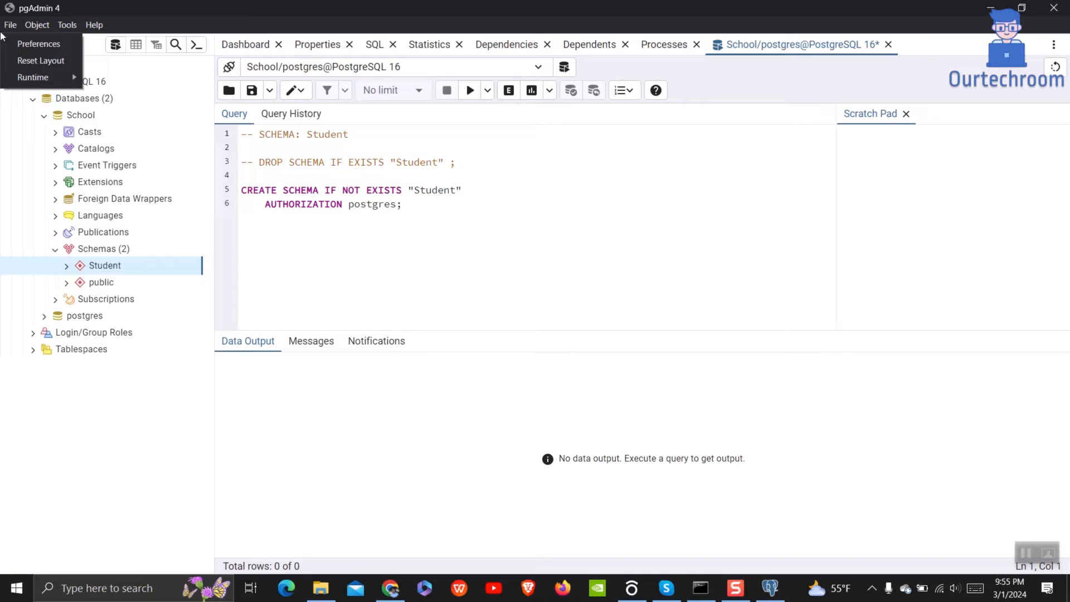
left_click(38, 43)
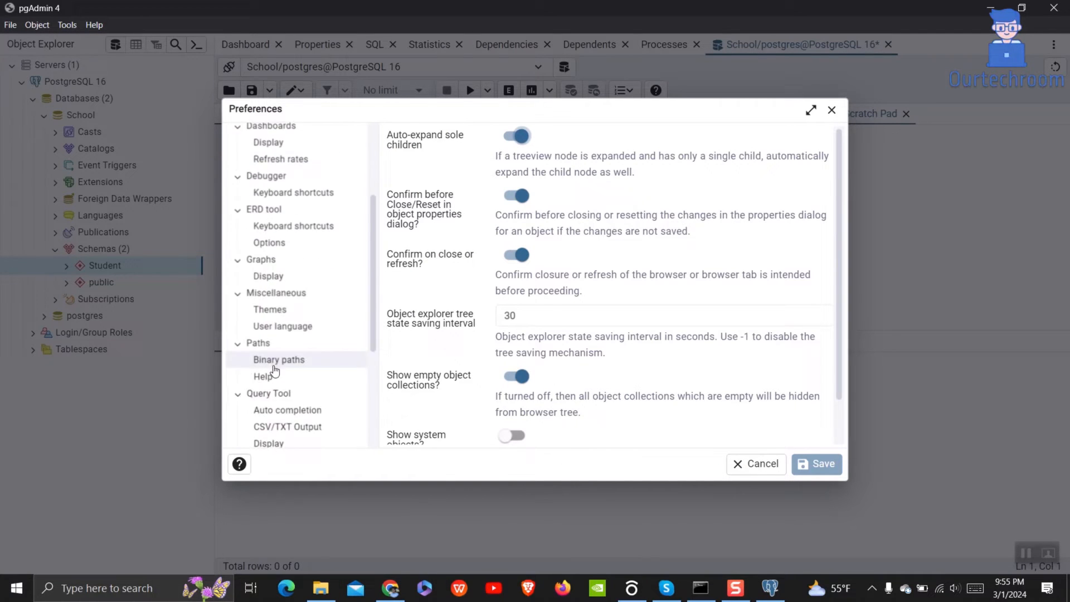
scroll("down", 3)
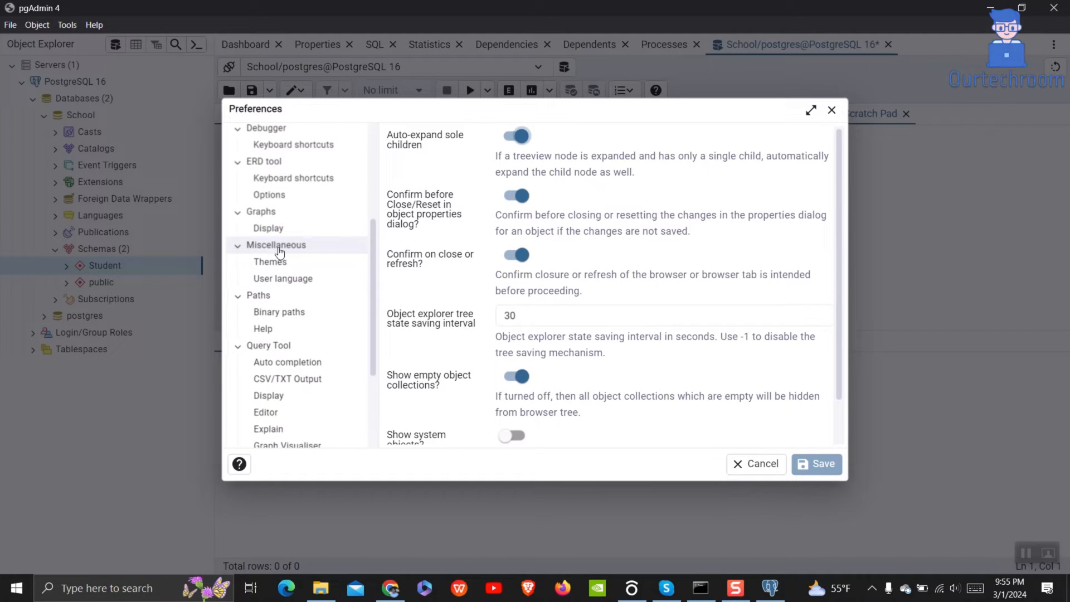
left_click(270, 262)
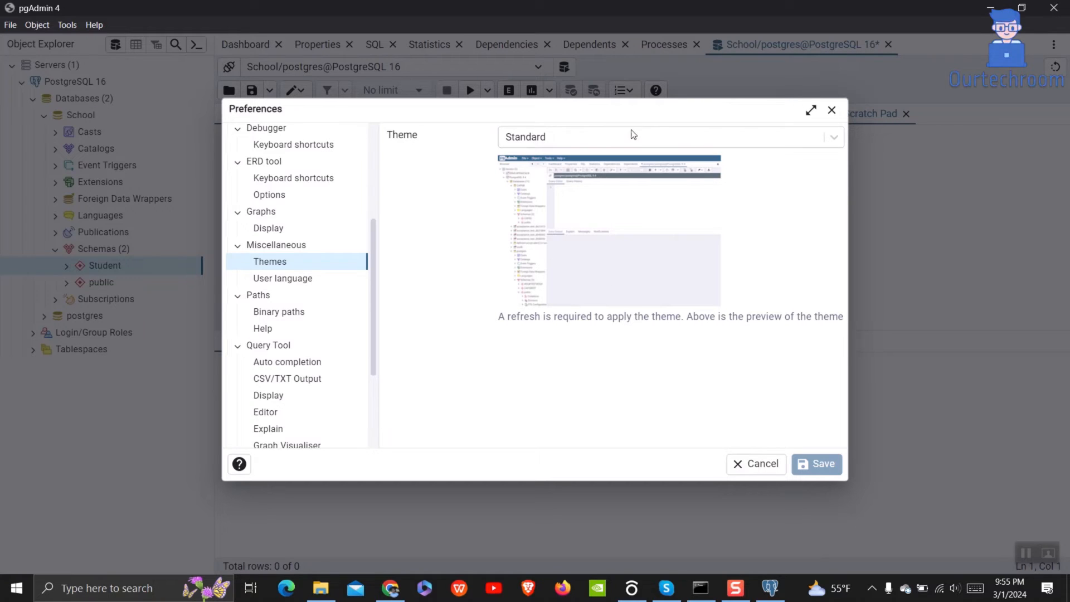
Preview the Dark and High Contrast themes, then settle on Dark.
left_click(669, 137)
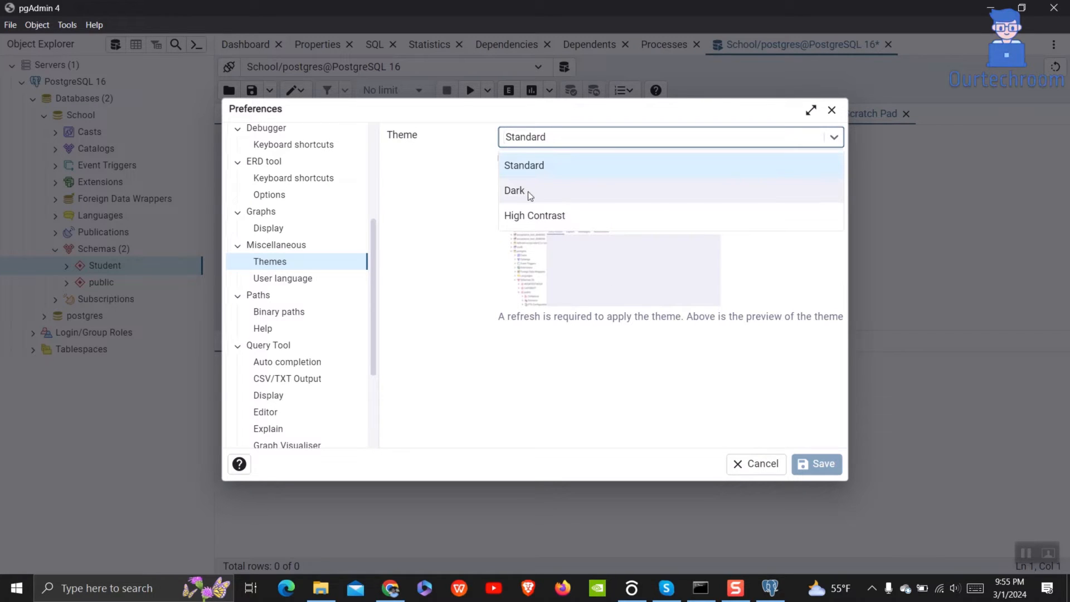
left_click(514, 191)
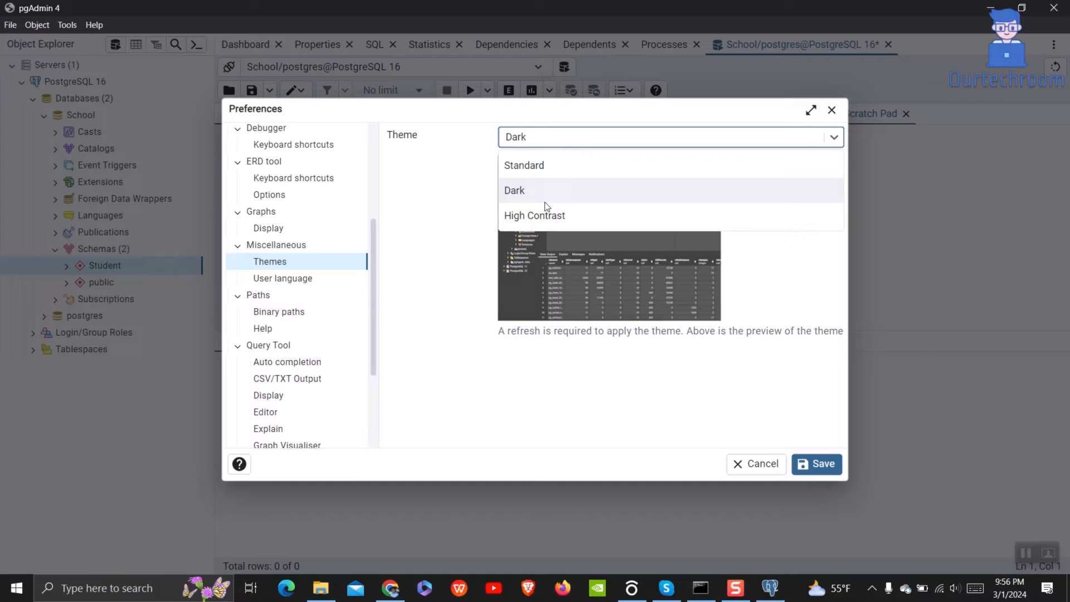
left_click(534, 215)
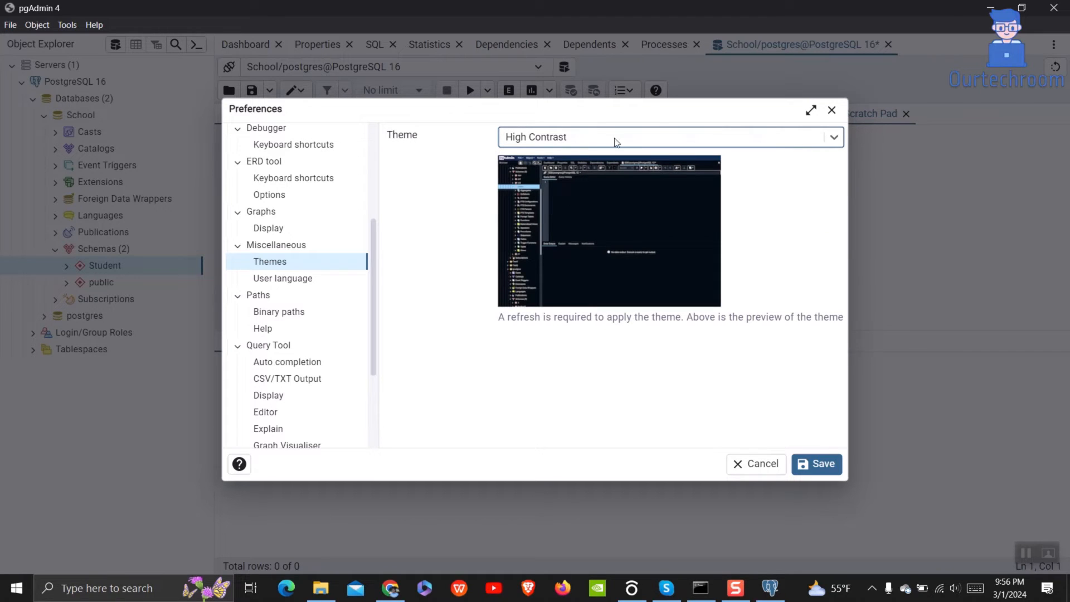
left_click(670, 136)
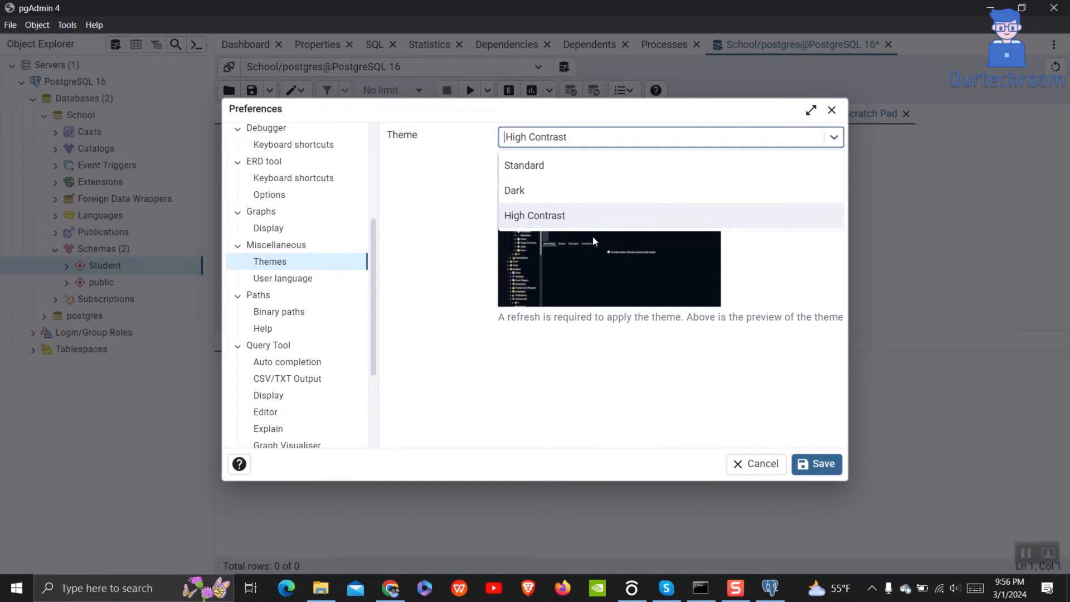
left_click(513, 190)
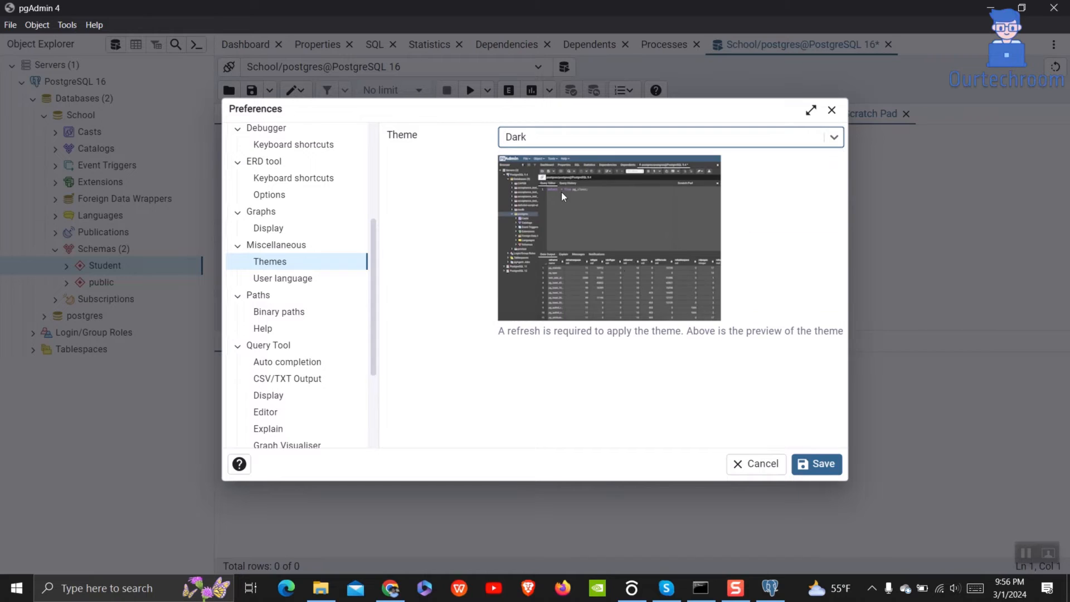
mouse_move(793, 418)
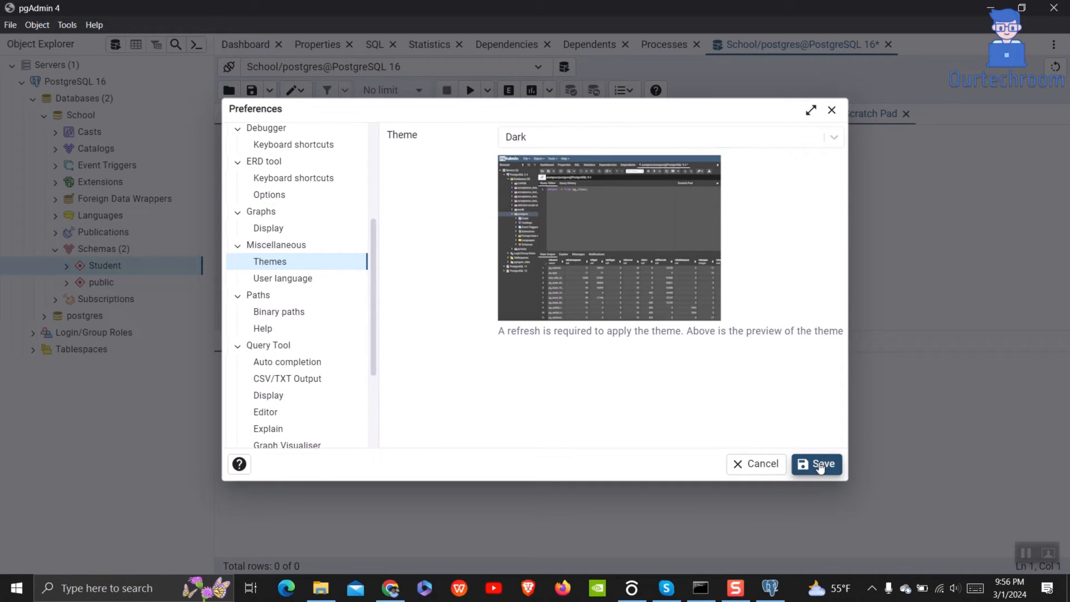
Save the Dark theme preference and refresh and reload pgAdmin to apply it.
left_click(816, 463)
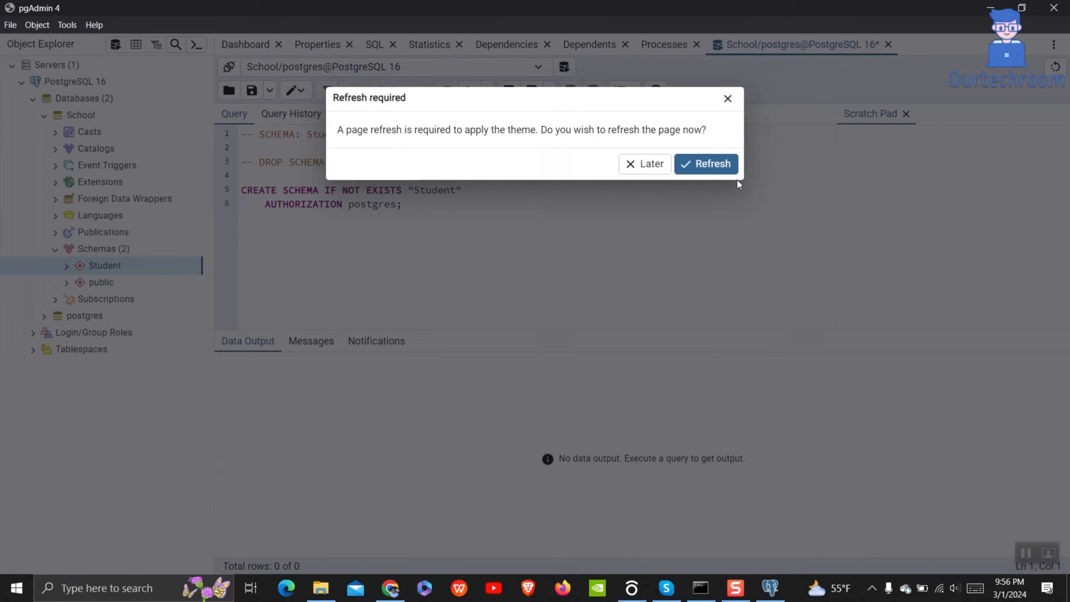
left_click(712, 164)
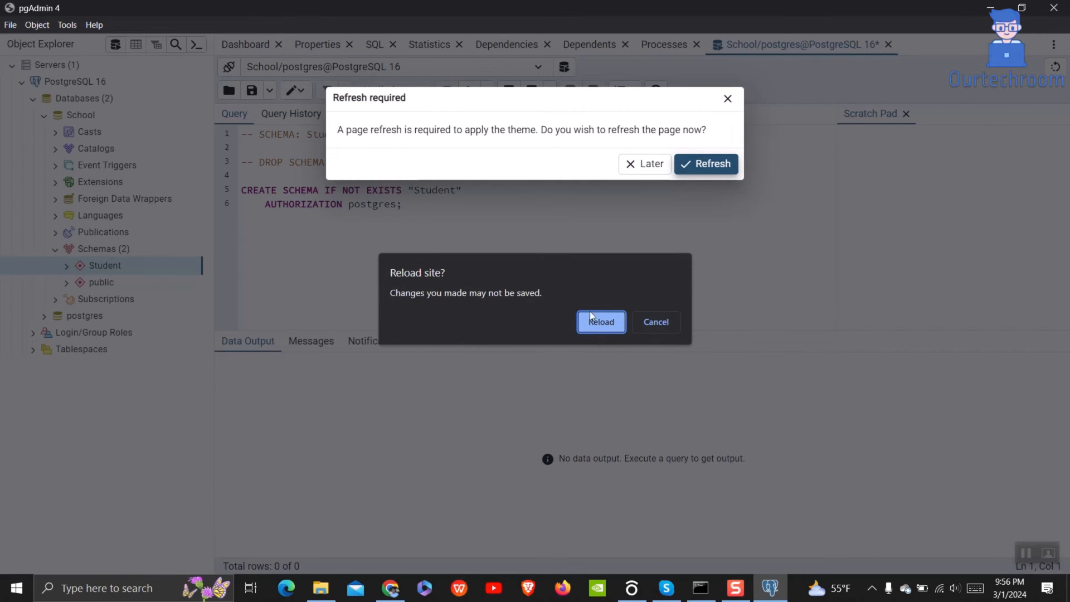
left_click(600, 322)
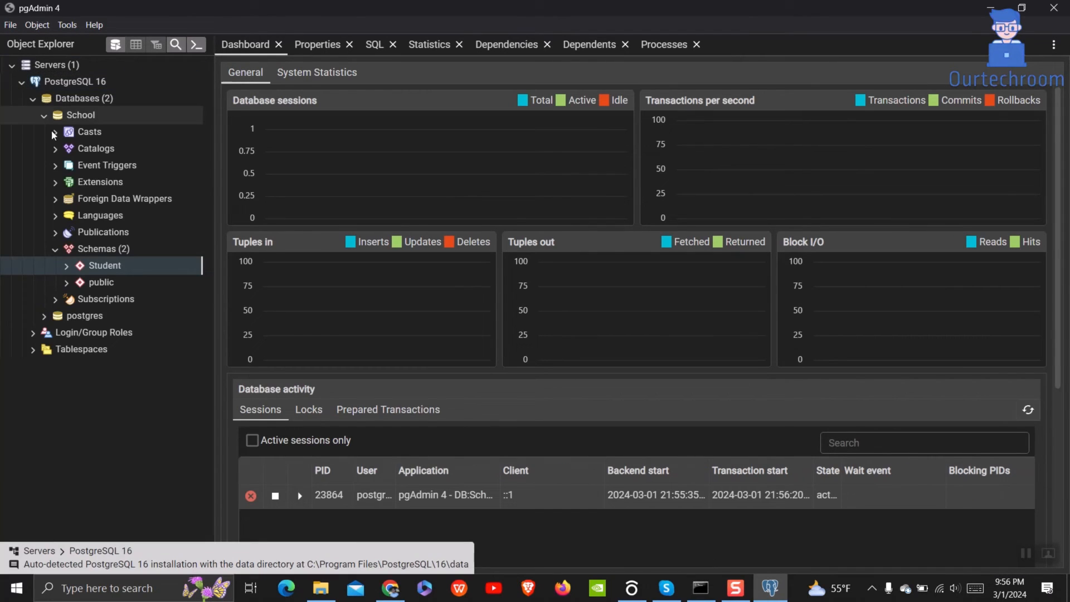
Open the Student schema's CREATE Script from its context menu in the dark query tool.
right_click(106, 265)
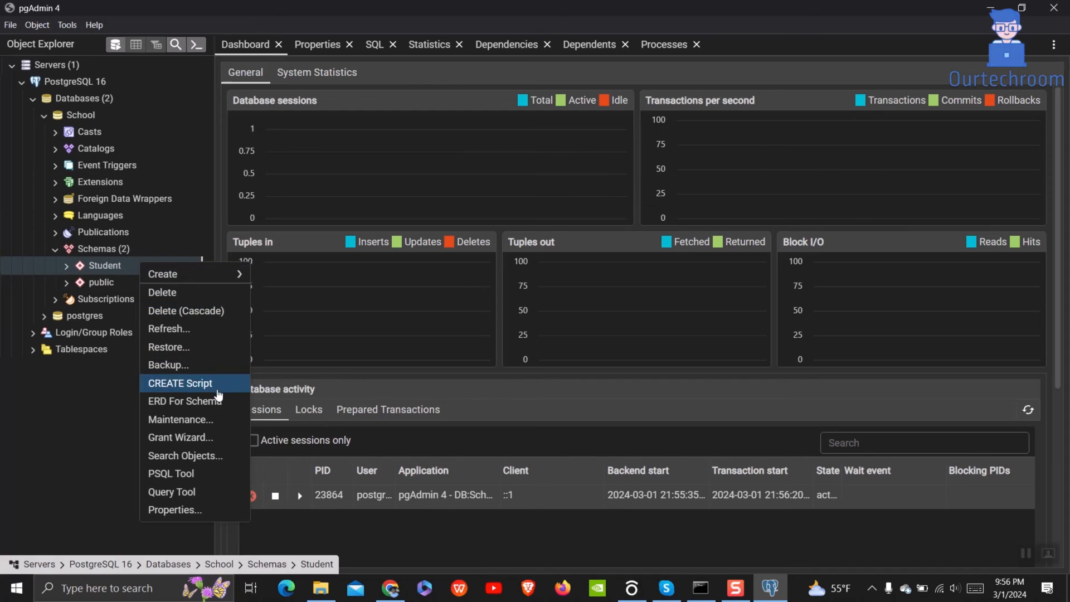
left_click(180, 383)
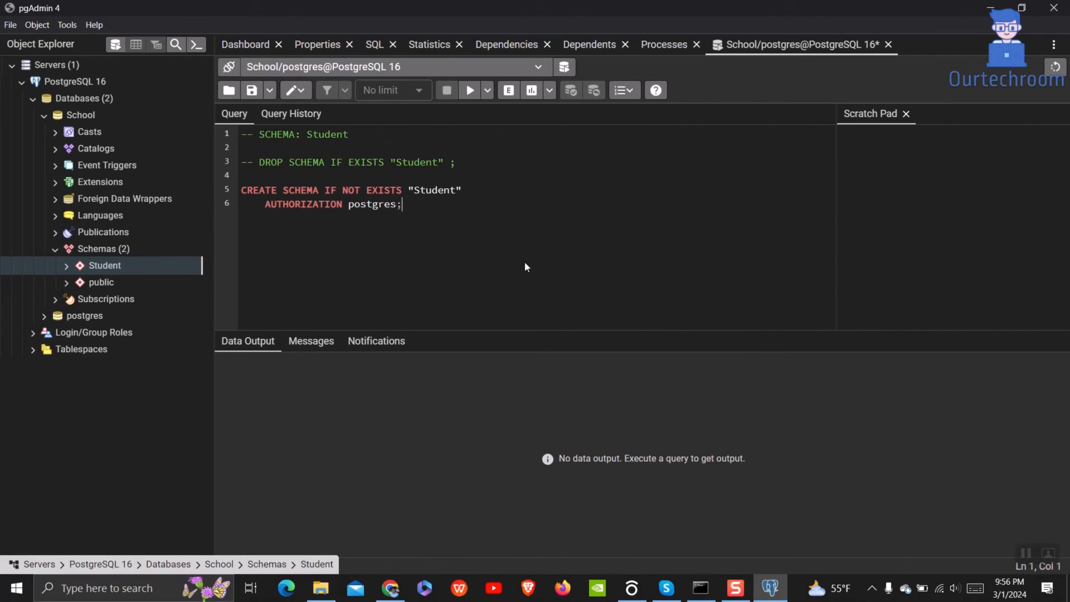